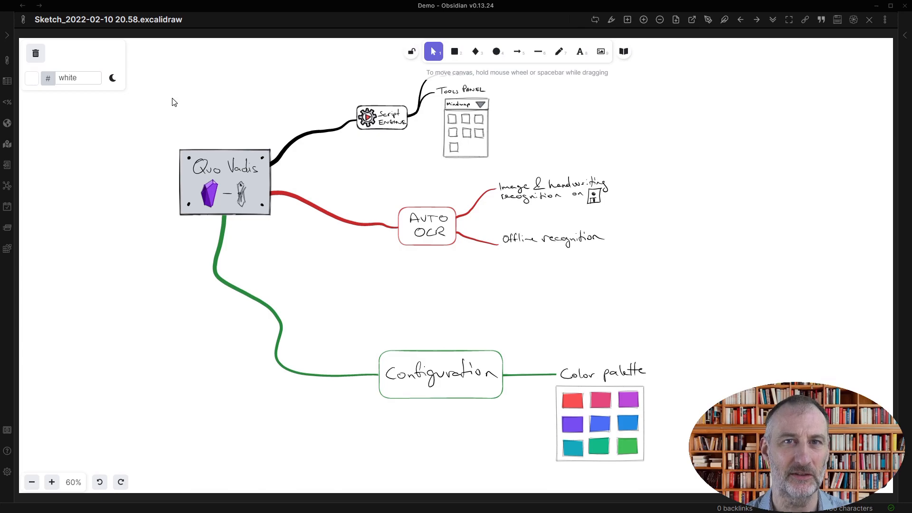
{"action": "mouse_move", "coordinate": [291, 227]}
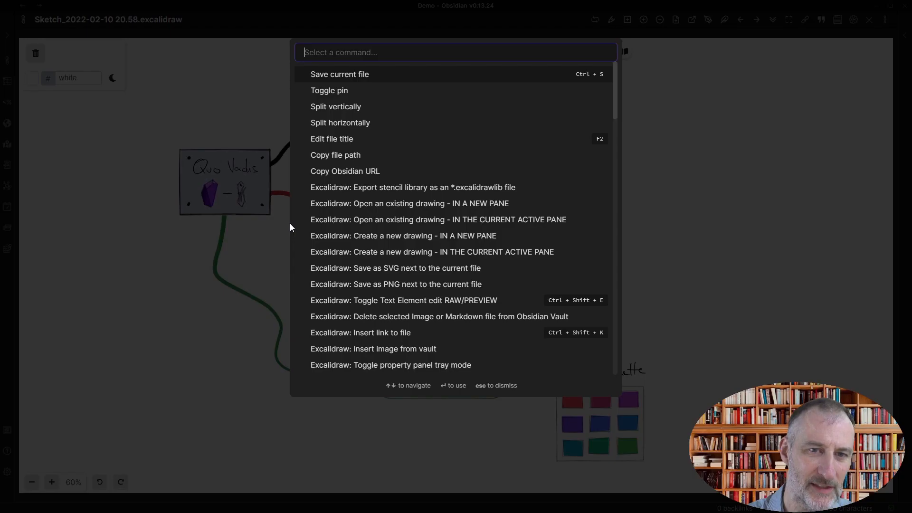
Step: Switch the drawing's property panel to tray mode with the 'Toggle property panel tray mode' command
{"action": "type", "text": "tray"}
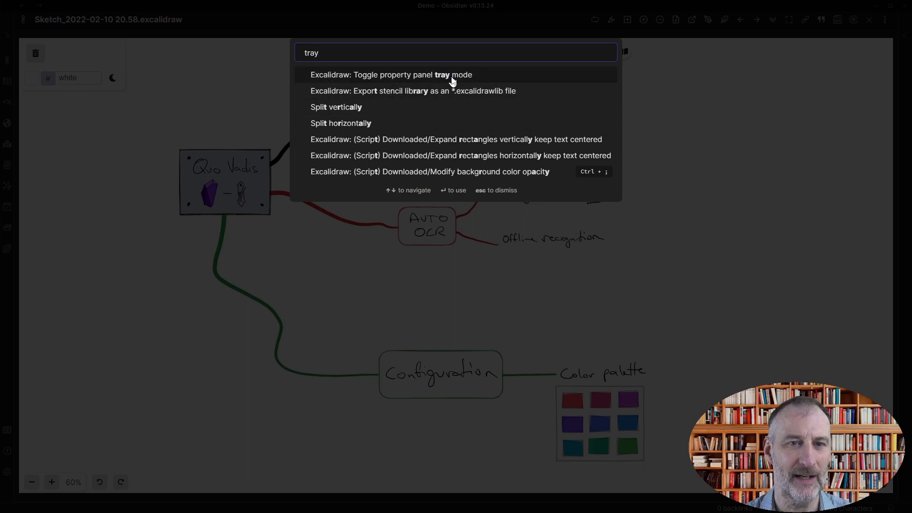
{"action": "key", "text": "Escape"}
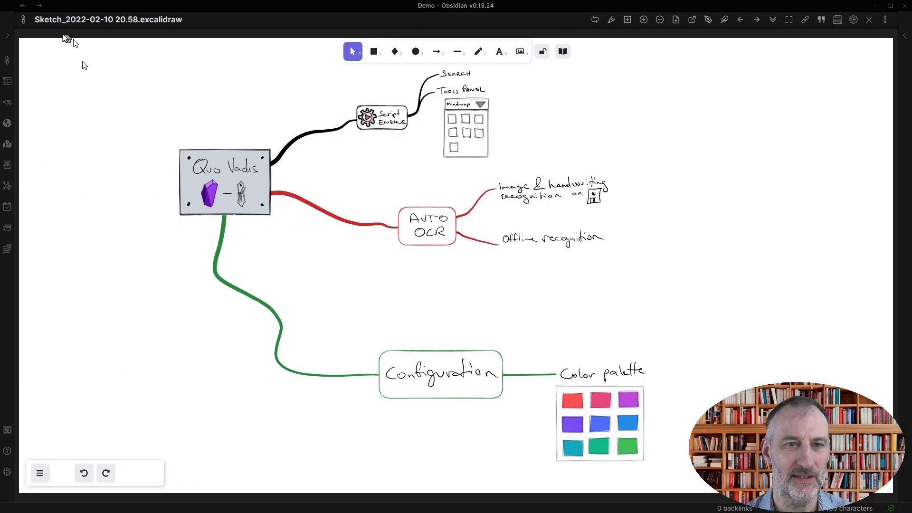
{"action": "mouse_move", "coordinate": [176, 461]}
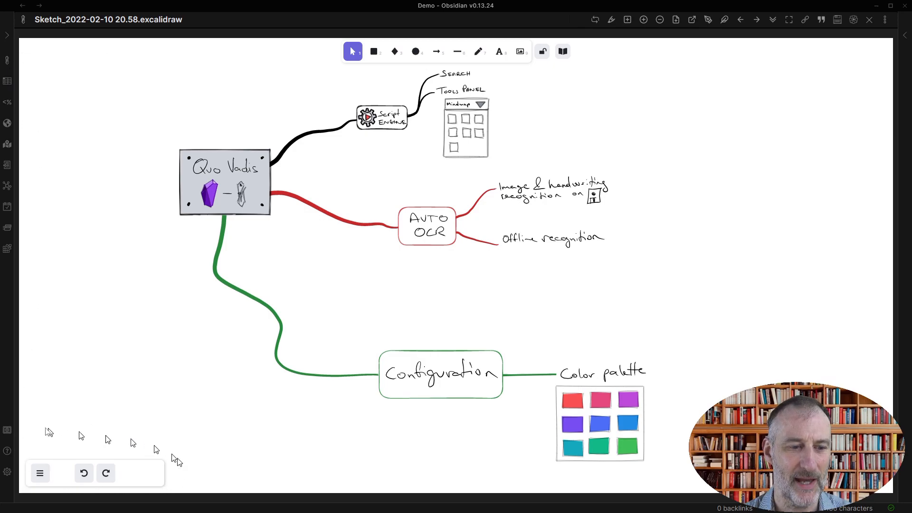
{"action": "mouse_move", "coordinate": [173, 492]}
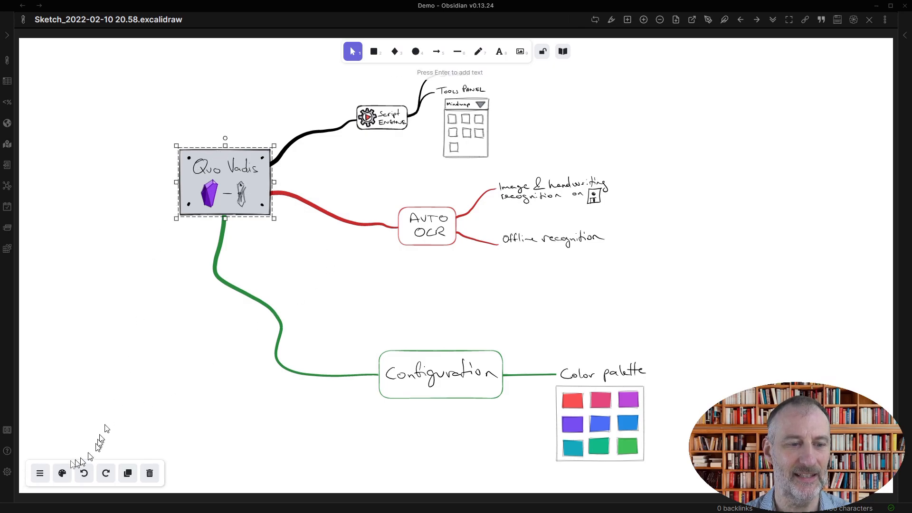
Step: Select the Quo Vadis box and search 'tray' to toggle tray mode off
{"action": "left_click", "coordinate": [62, 473]}
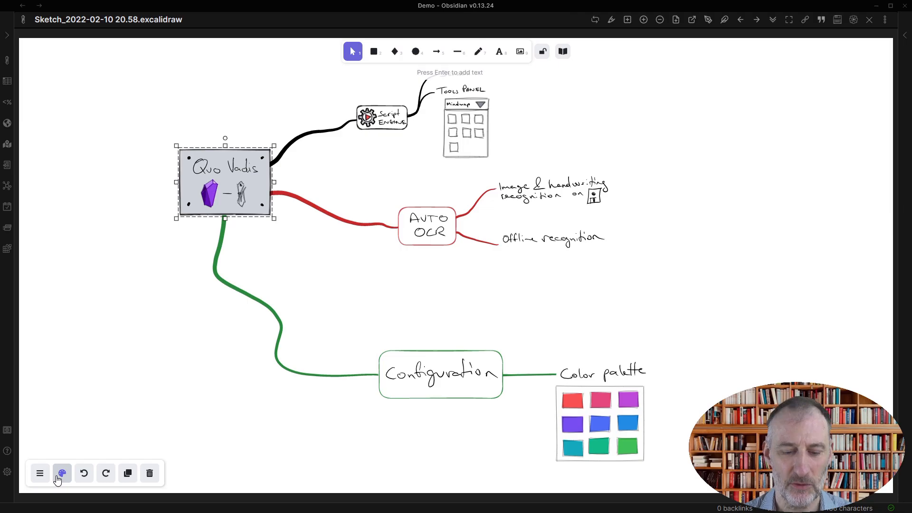
{"action": "type", "text": "tray"}
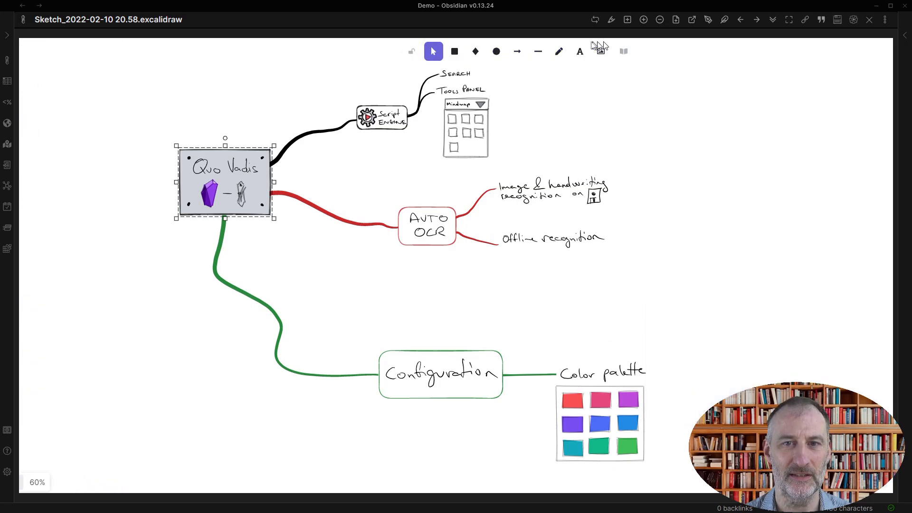
{"action": "mouse_move", "coordinate": [609, 98]}
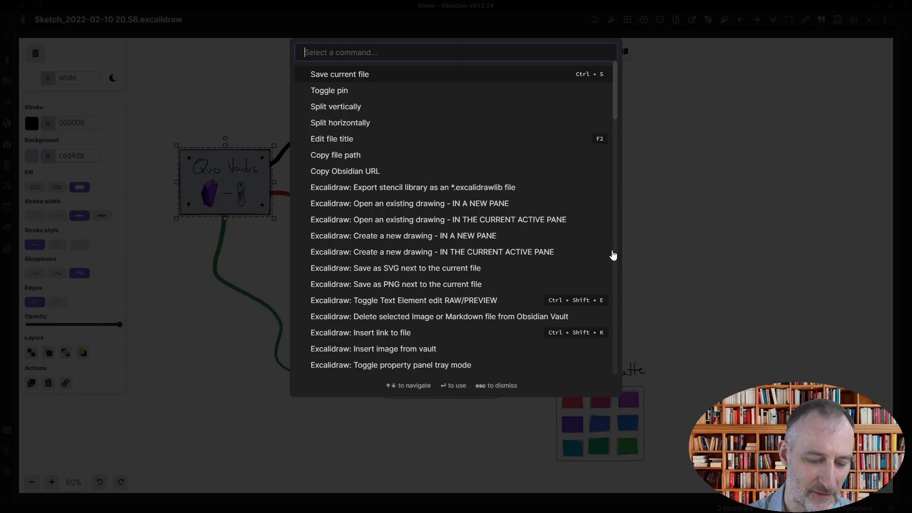
Step: Re-enable tray mode, then show and hide the Quo Vadis box's style settings
{"action": "type", "text": "tray"}
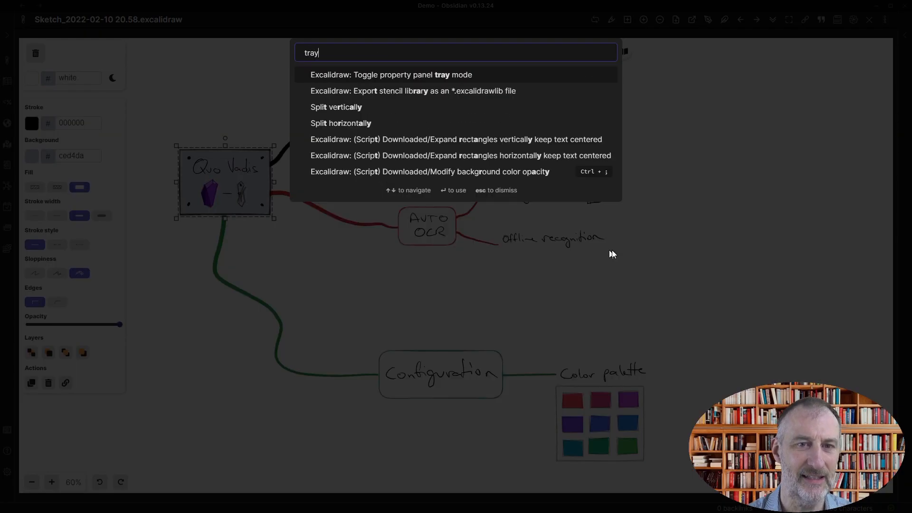
{"action": "key", "text": "Escape"}
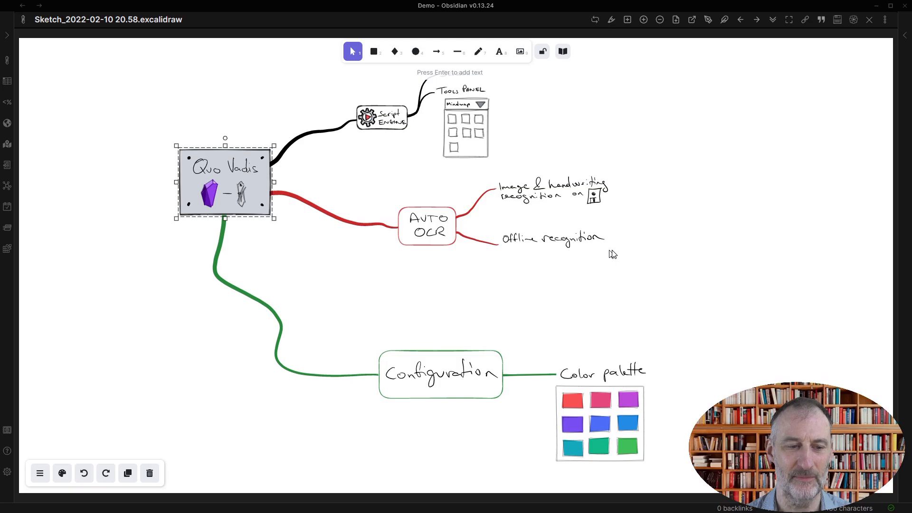
{"action": "mouse_move", "coordinate": [517, 213]}
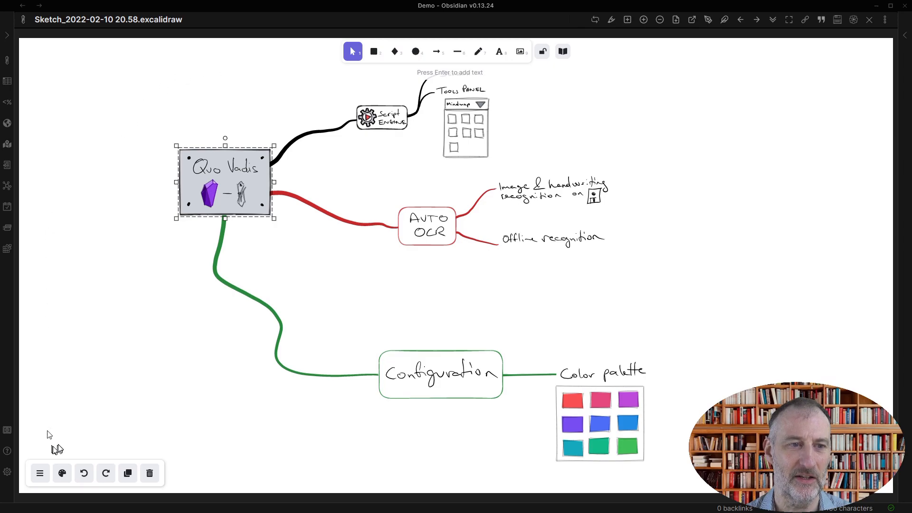
{"action": "left_click", "coordinate": [62, 473]}
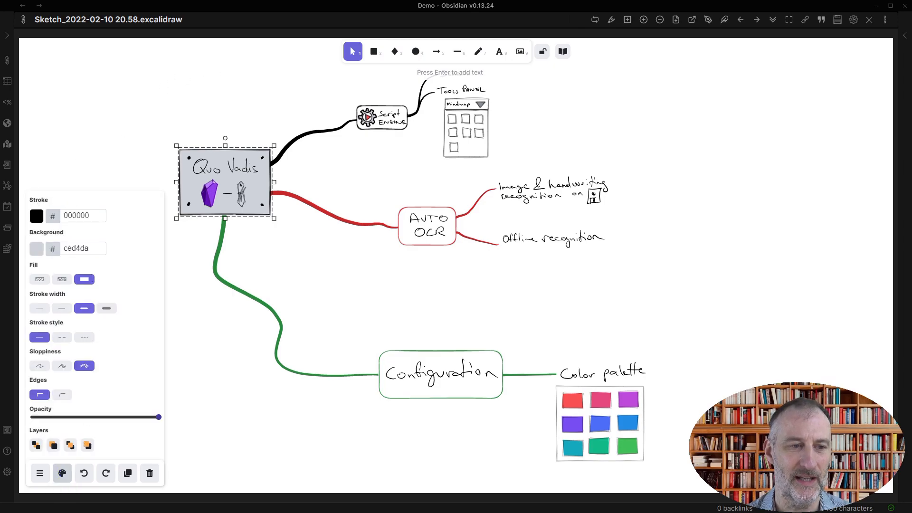
{"action": "left_click", "coordinate": [62, 473]}
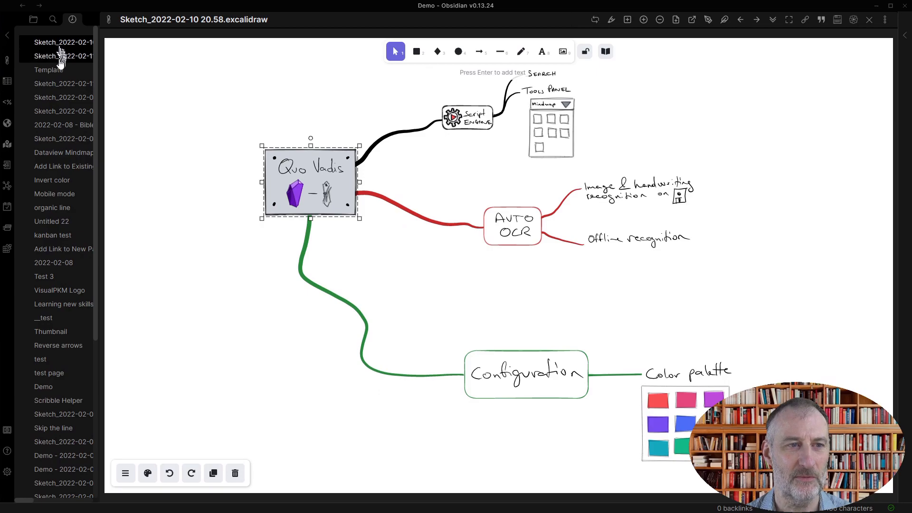
Step: Open the Template drawing from the recent files sidebar
{"action": "left_click", "coordinate": [64, 69]}
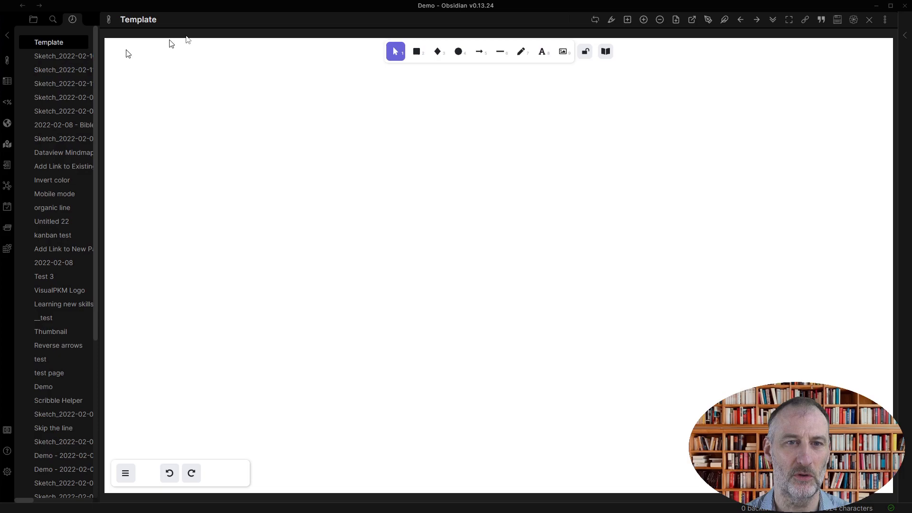
{"action": "mouse_move", "coordinate": [352, 54]}
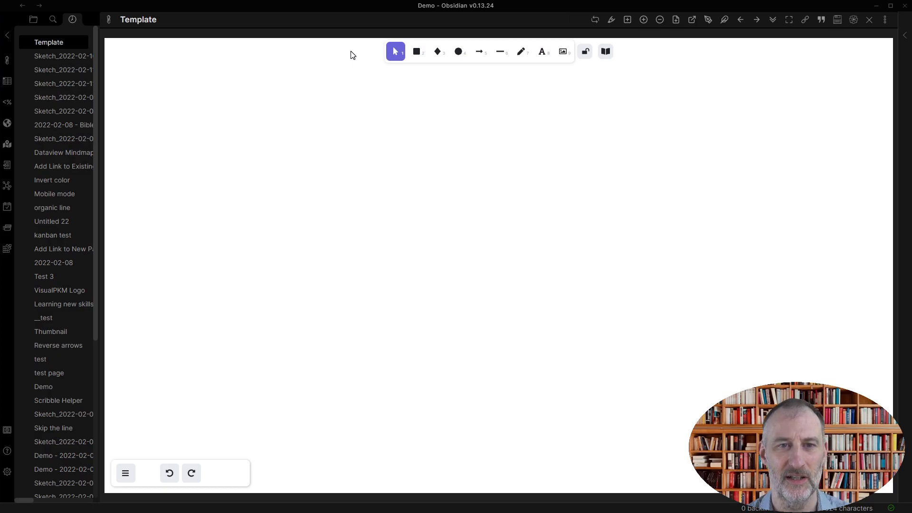
{"action": "mouse_move", "coordinate": [8, 473]}
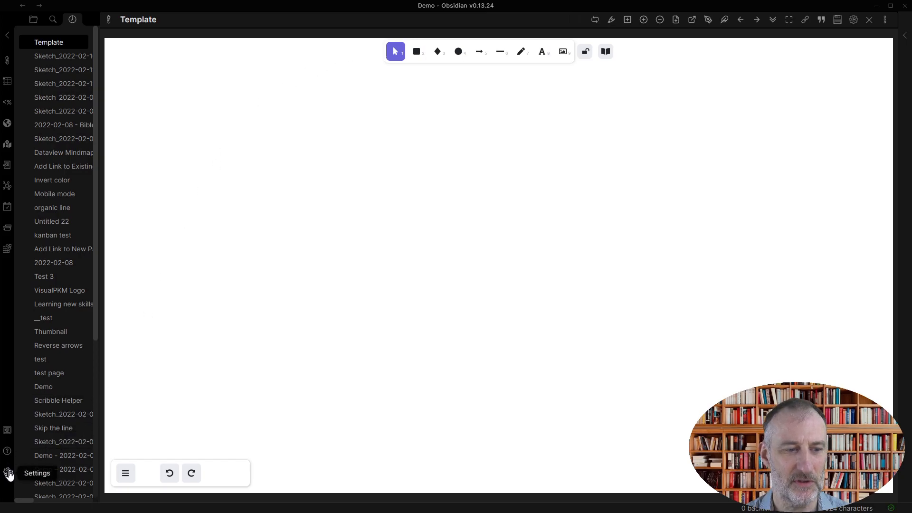
{"action": "left_click", "coordinate": [7, 473]}
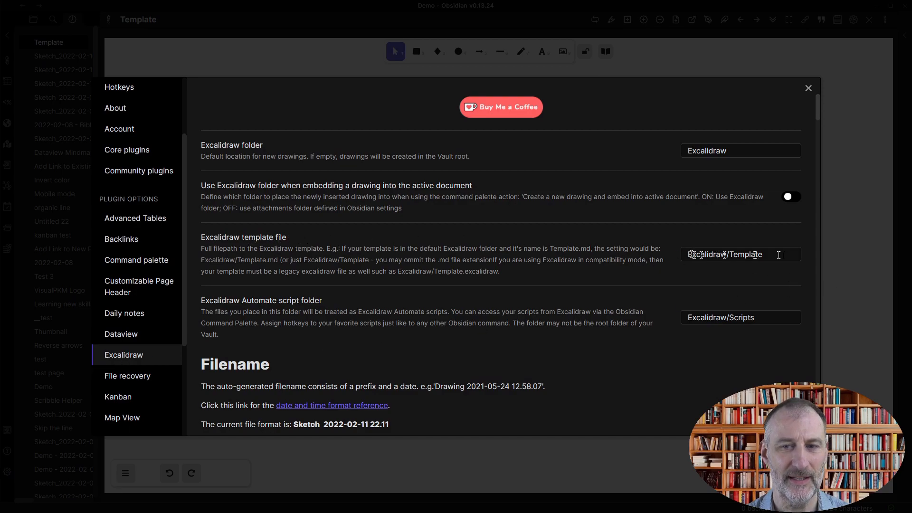
{"action": "triple_click", "coordinate": [740, 254]}
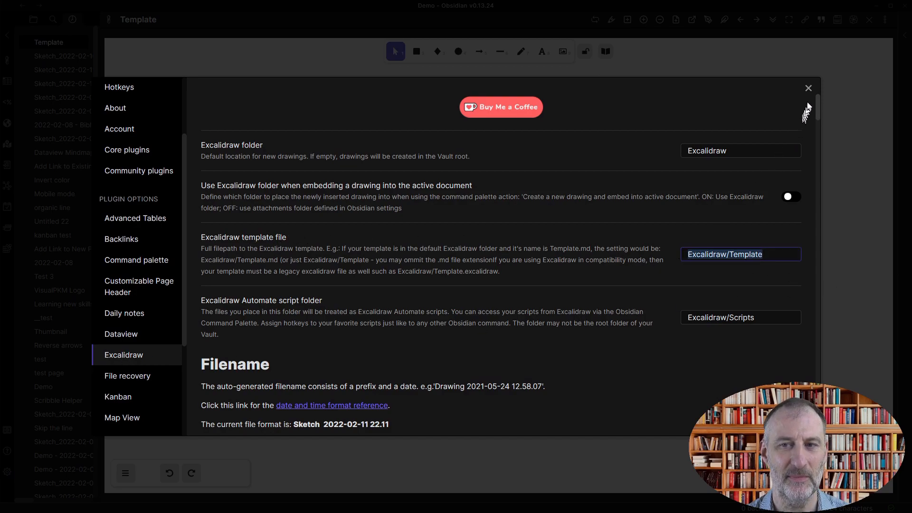
{"action": "left_click", "coordinate": [808, 88]}
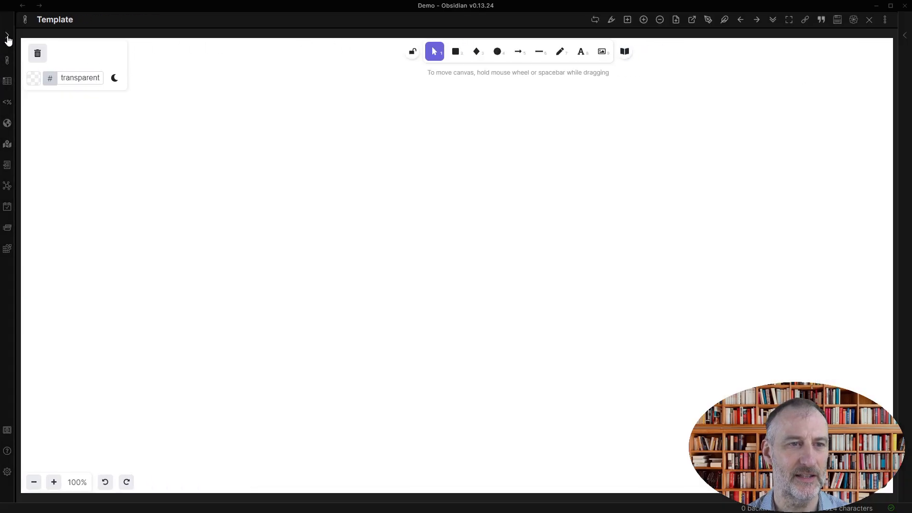
{"action": "mouse_move", "coordinate": [113, 77]}
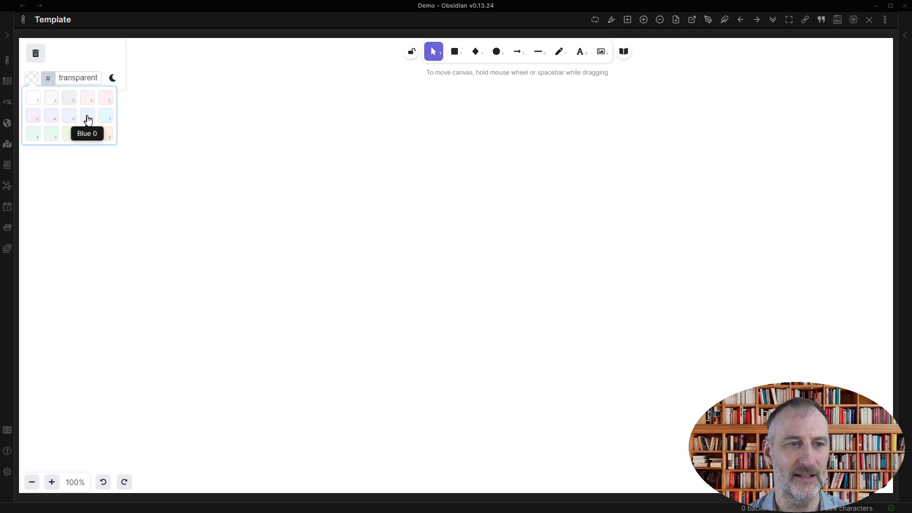
Step: Set the canvas background to pale blue e7f5ff, draw an ellipse, and show the vault files
{"action": "left_click", "coordinate": [86, 115]}
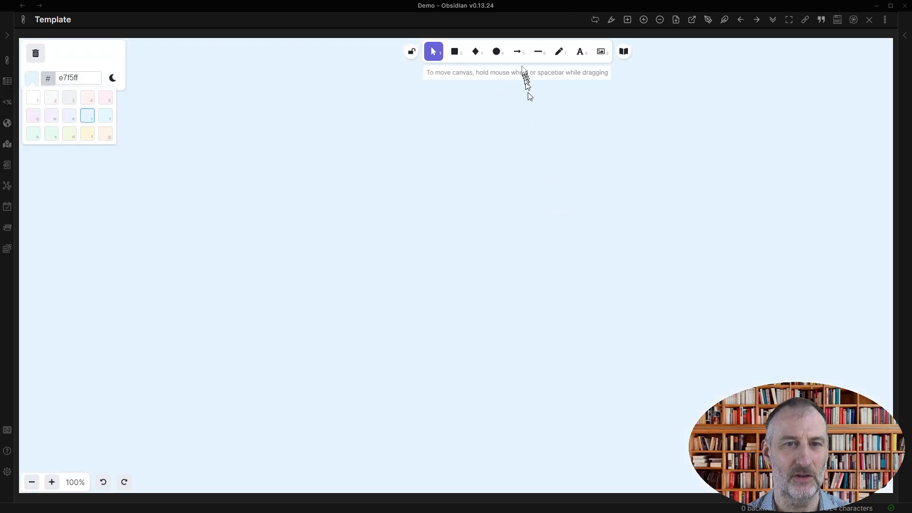
{"action": "left_click", "coordinate": [496, 52]}
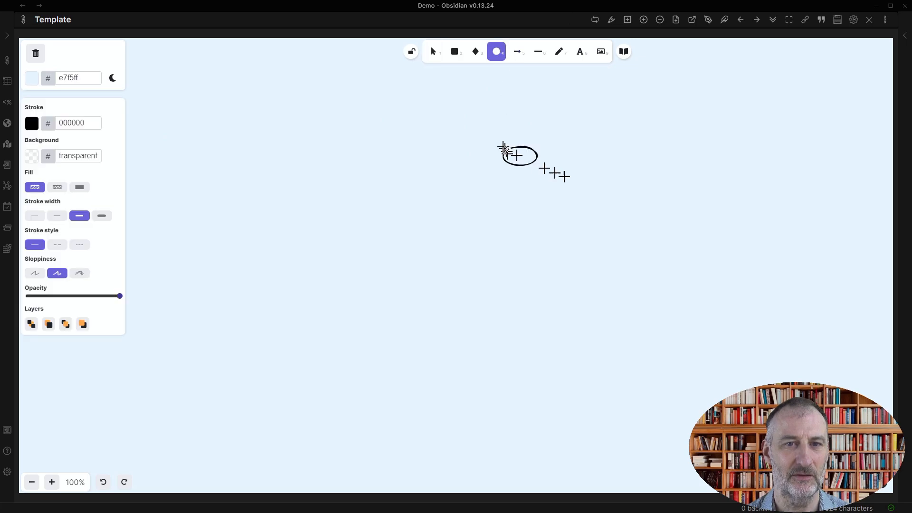
{"action": "left_click", "coordinate": [432, 51]}
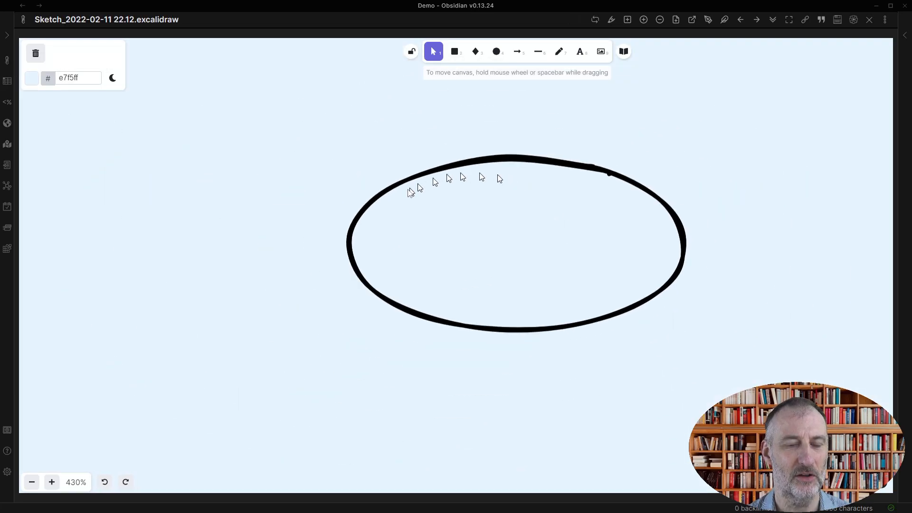
{"action": "mouse_move", "coordinate": [6, 41]}
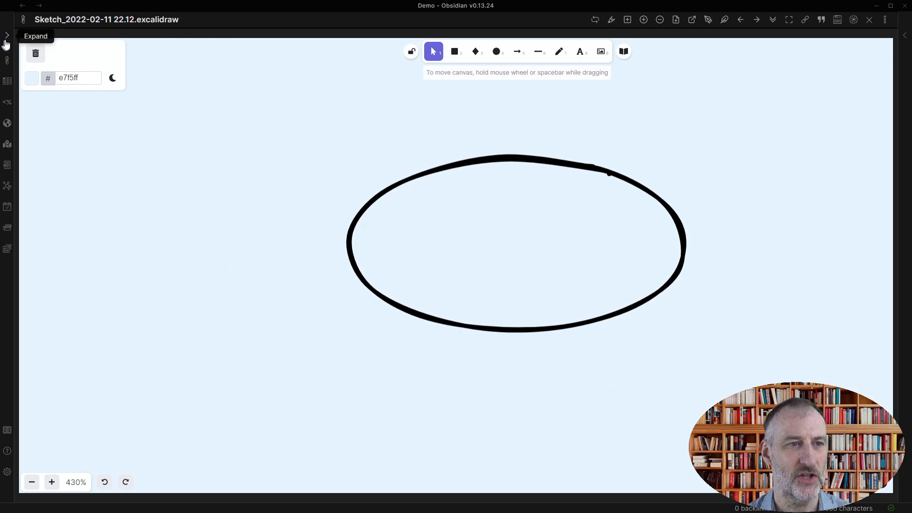
{"action": "left_click", "coordinate": [6, 36]}
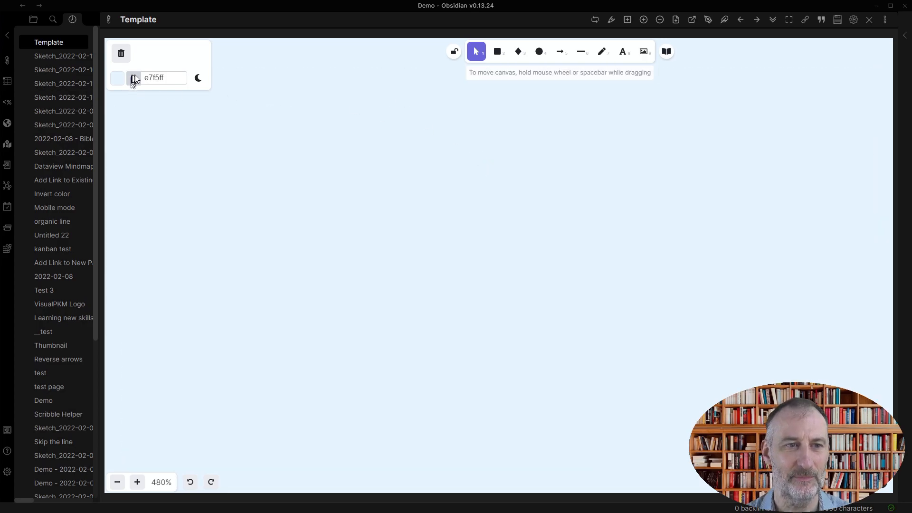
Step: Reset the Template's canvas background to white (ffffff)
{"action": "left_click", "coordinate": [117, 78]}
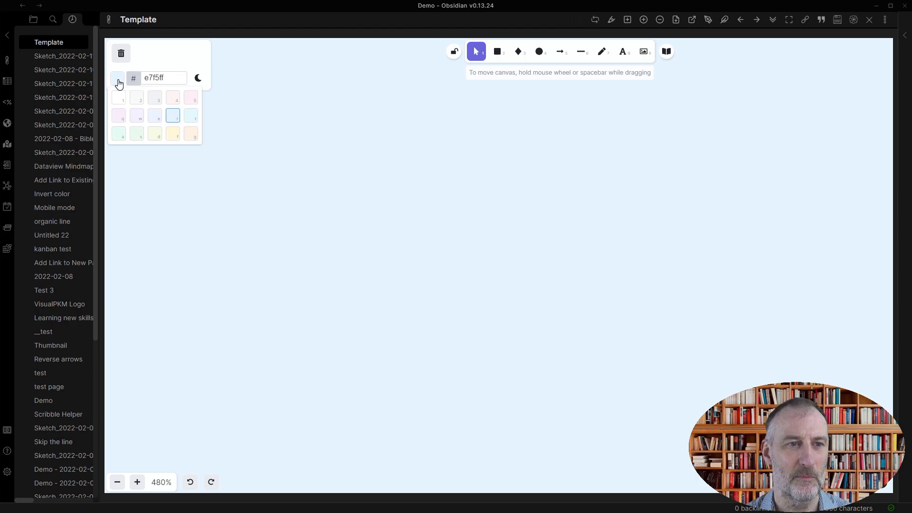
{"action": "left_click", "coordinate": [119, 97]}
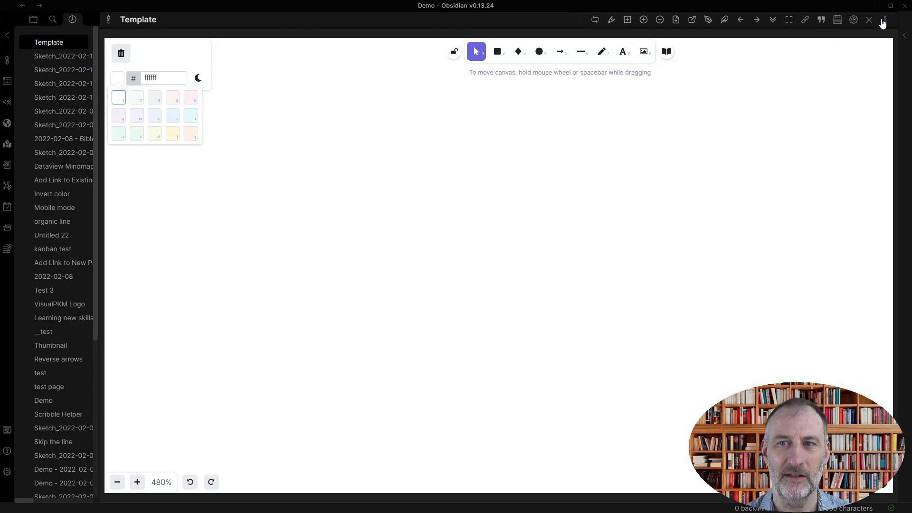
{"action": "left_click", "coordinate": [883, 19]}
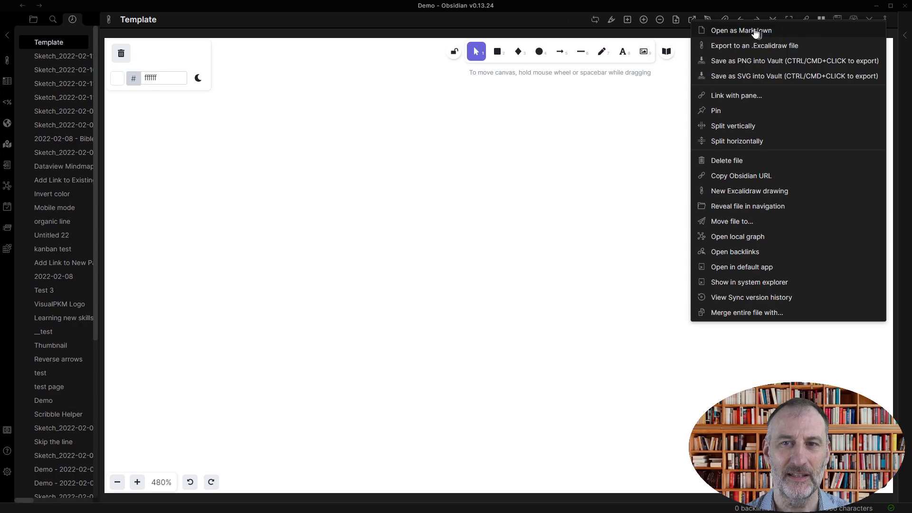
Step: View the Template as Markdown and scroll down to its appState JSON
{"action": "left_click", "coordinate": [741, 31]}
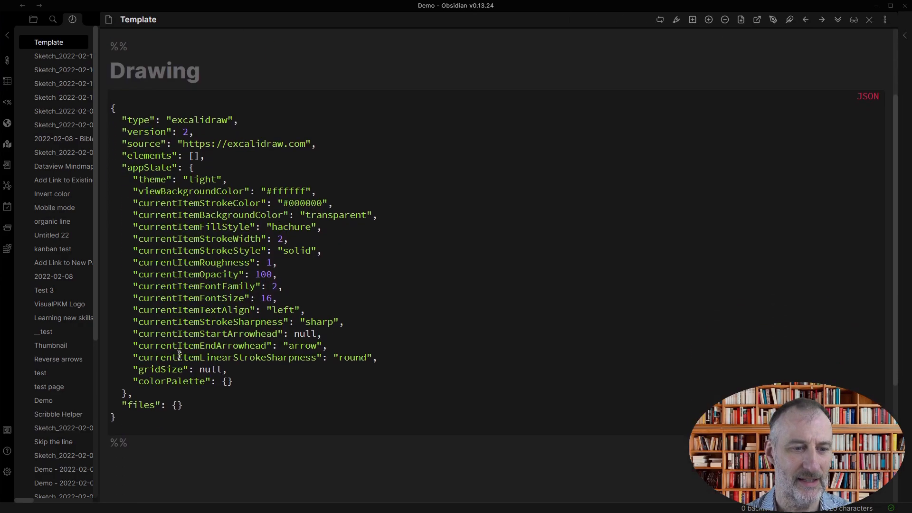
{"action": "scroll", "scroll_direction": "down", "scroll_amount": 3}
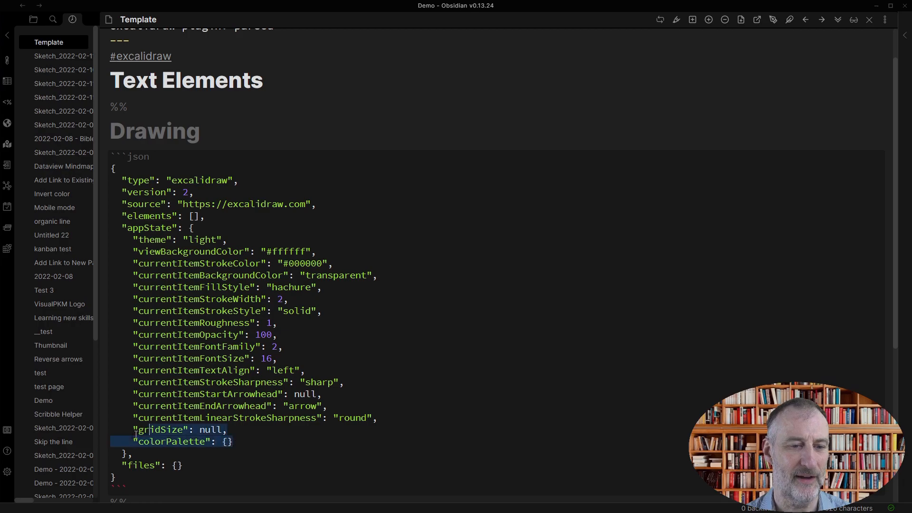
{"action": "scroll", "scroll_direction": "down", "scroll_amount": 3}
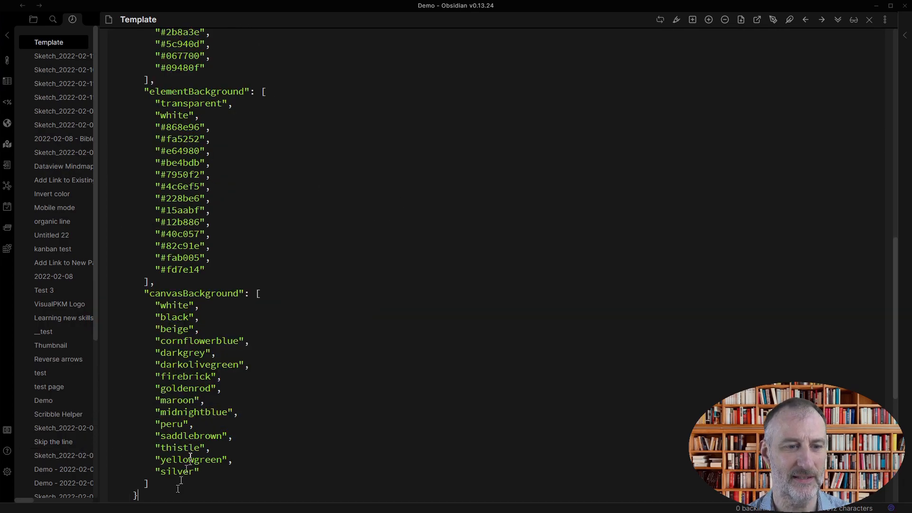
{"action": "scroll", "scroll_direction": "down", "scroll_amount": 3}
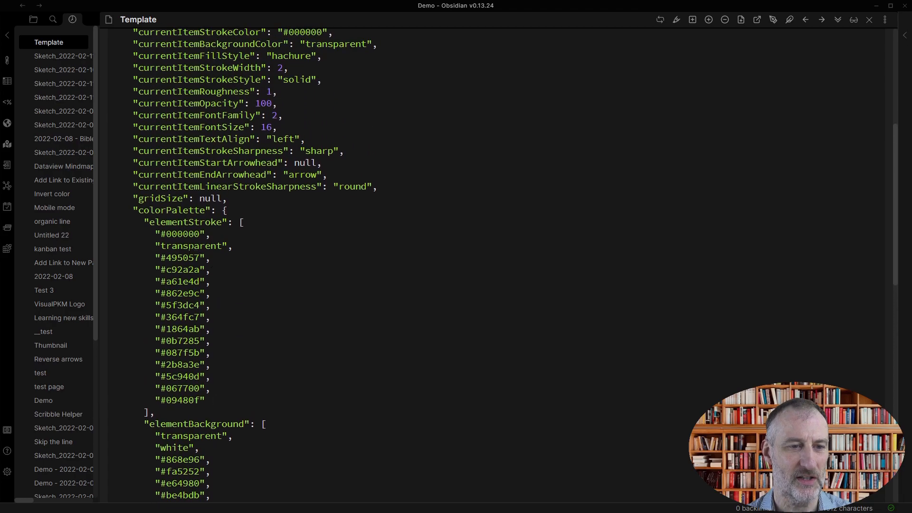
Step: Highlight the colorPalette, elementStroke and elementBackground keys in the JSON
{"action": "double_click", "coordinate": [168, 210]}
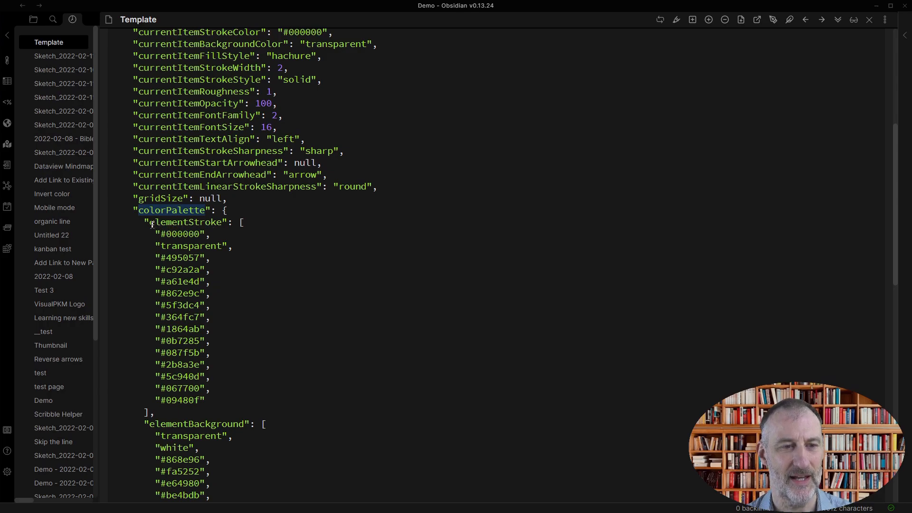
{"action": "double_click", "coordinate": [185, 222]}
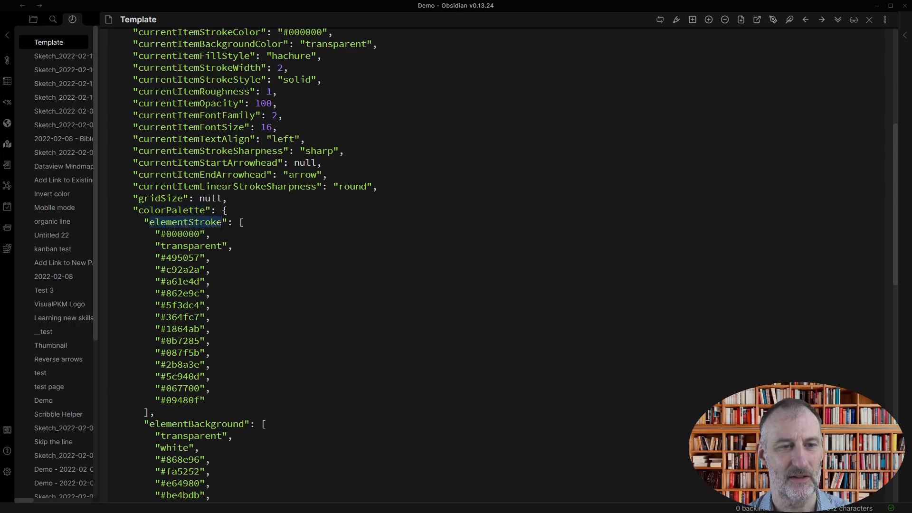
{"action": "scroll", "scroll_direction": "down", "scroll_amount": 3}
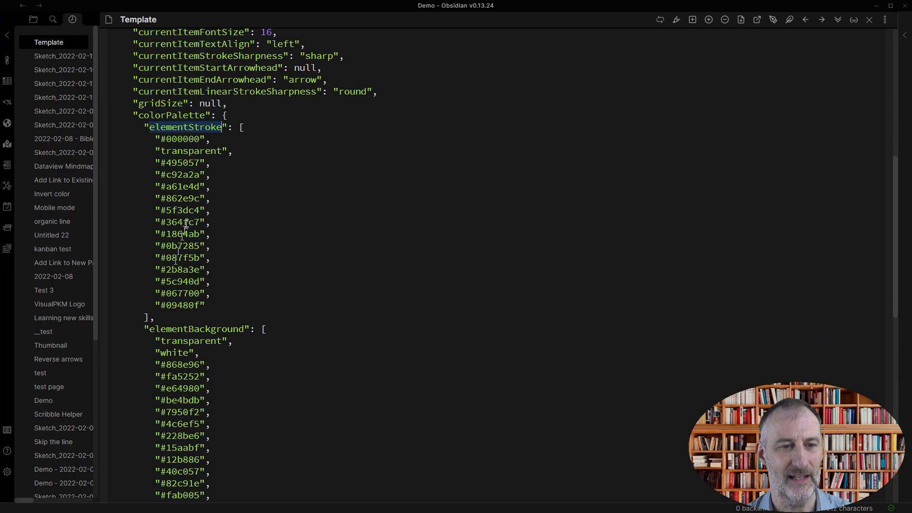
{"action": "double_click", "coordinate": [195, 328]}
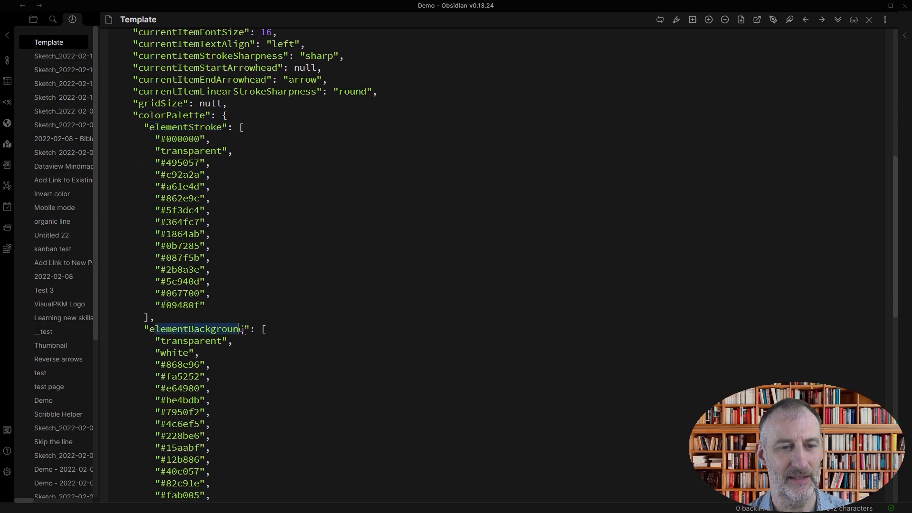
{"action": "scroll", "scroll_direction": "down", "scroll_amount": 3}
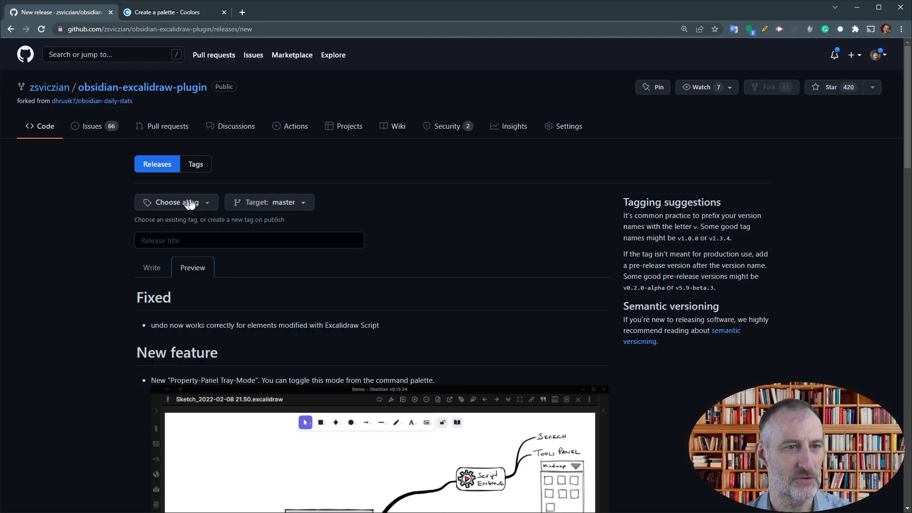
Step: Scroll the release notes to the custom color palette example and select #ced4da
{"action": "scroll", "scroll_direction": "down", "scroll_amount": 3}
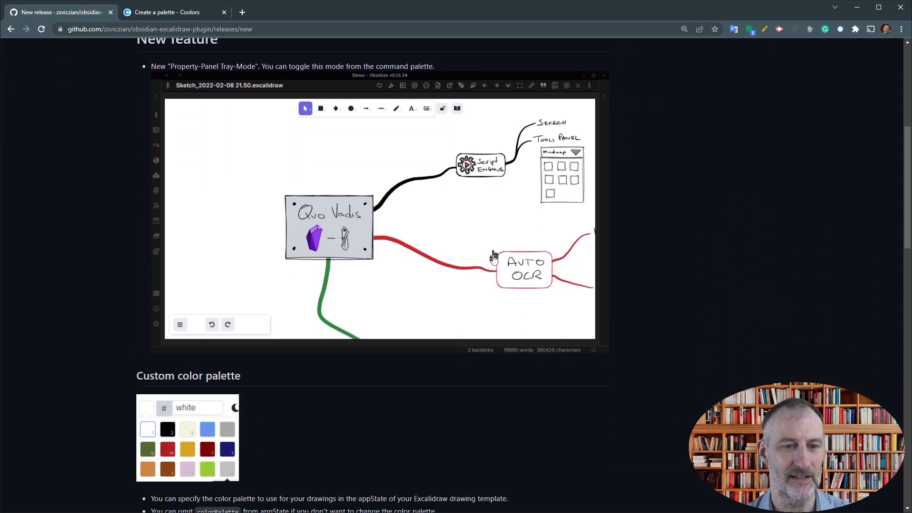
{"action": "scroll", "scroll_direction": "down", "scroll_amount": 3}
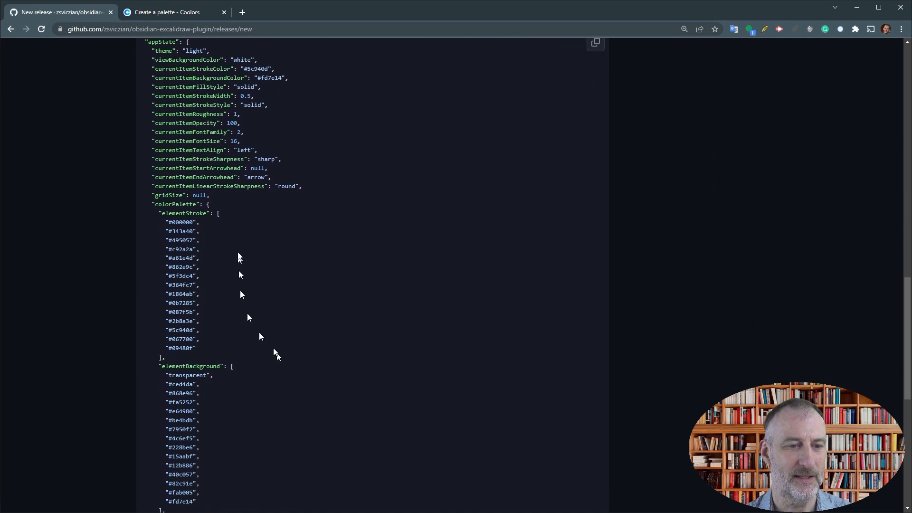
{"action": "scroll", "scroll_direction": "down", "scroll_amount": 3}
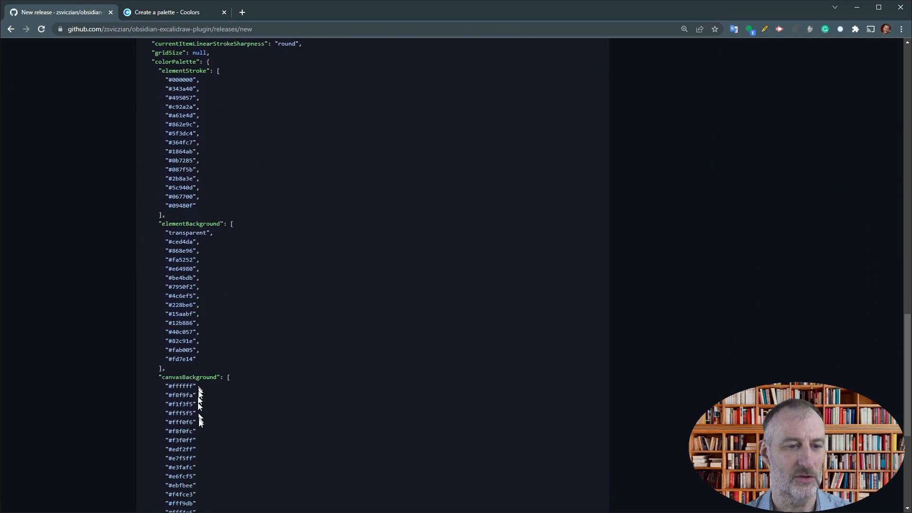
{"action": "scroll", "scroll_direction": "up", "scroll_amount": 3}
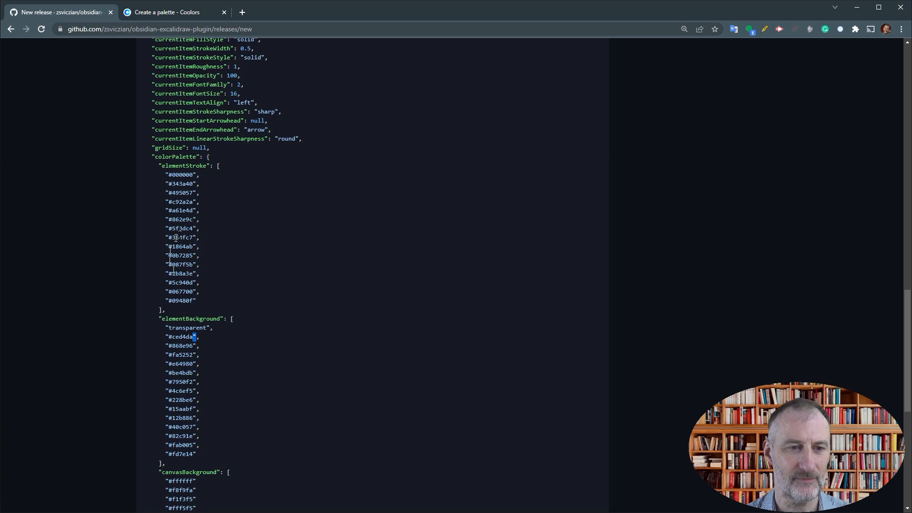
{"action": "double_click", "coordinate": [179, 184]}
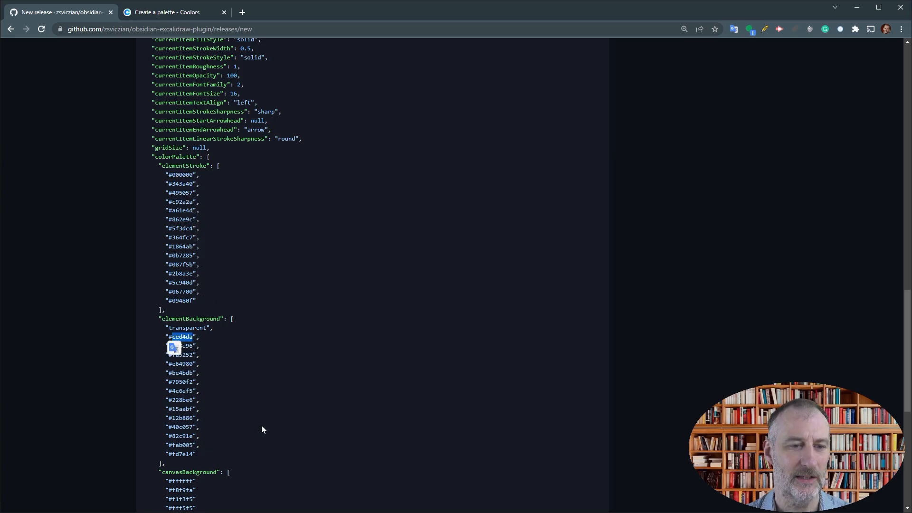
{"action": "mouse_move", "coordinate": [433, 352]}
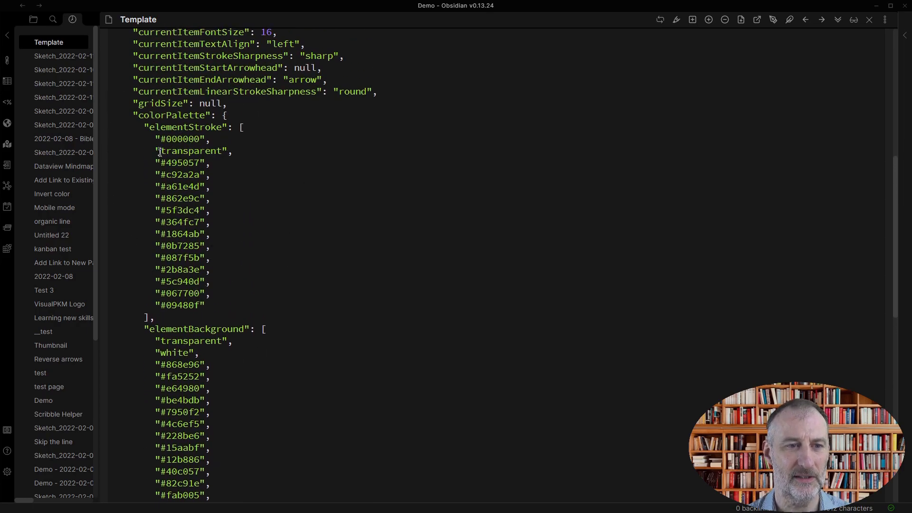
Step: Select the transparent stroke entry and the white elementBackground entry
{"action": "double_click", "coordinate": [190, 151]}
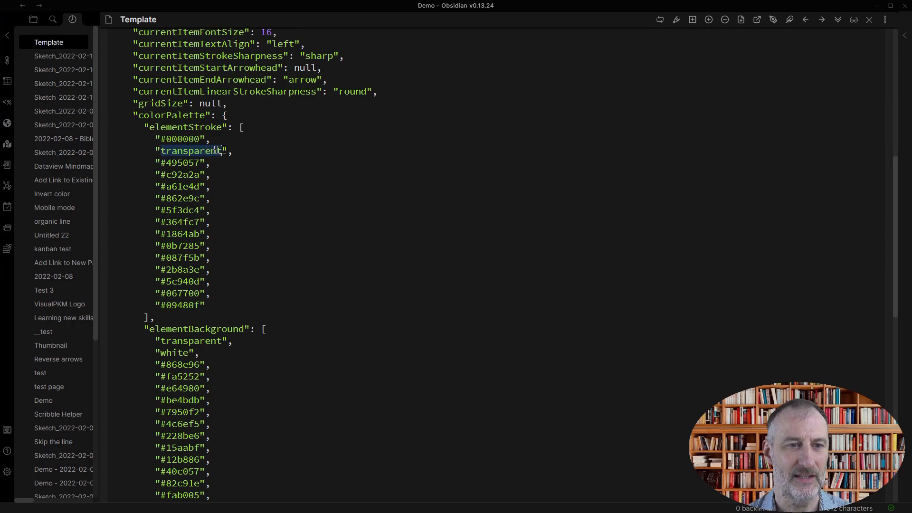
{"action": "double_click", "coordinate": [192, 150]}
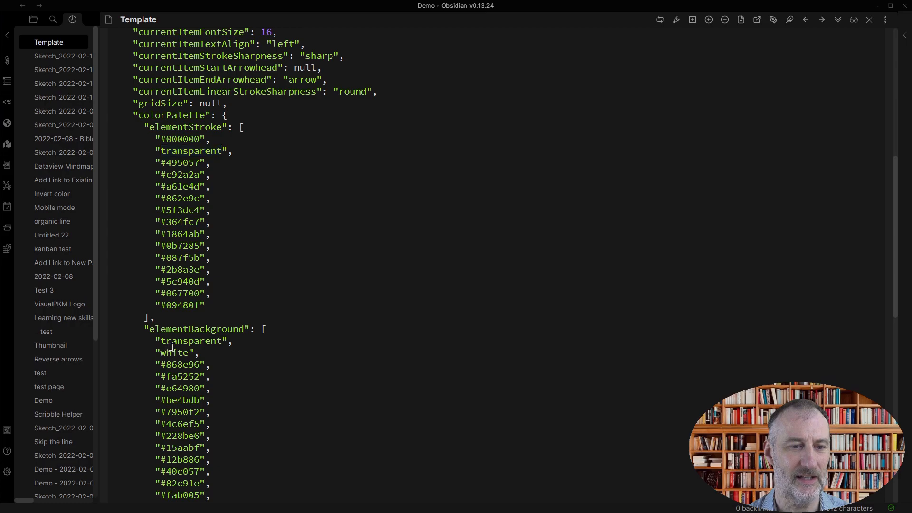
{"action": "double_click", "coordinate": [174, 353]}
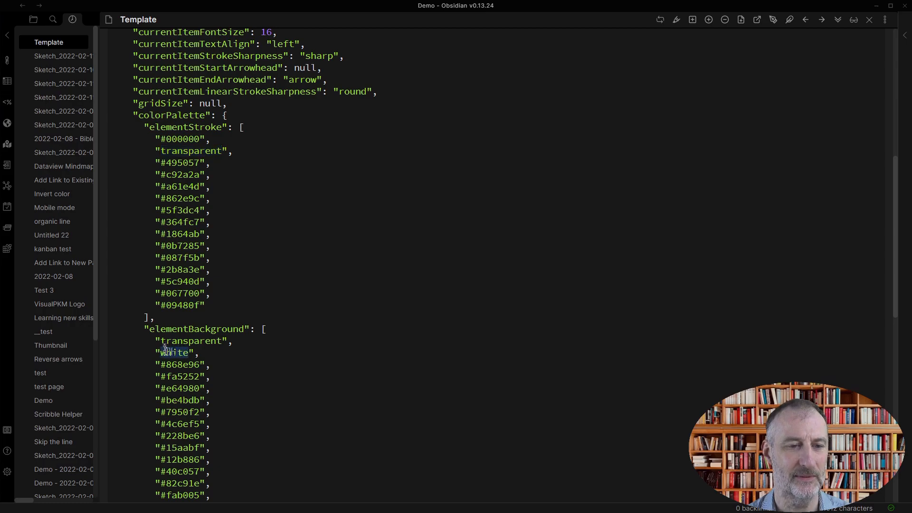
{"action": "scroll", "scroll_direction": "down", "scroll_amount": 3}
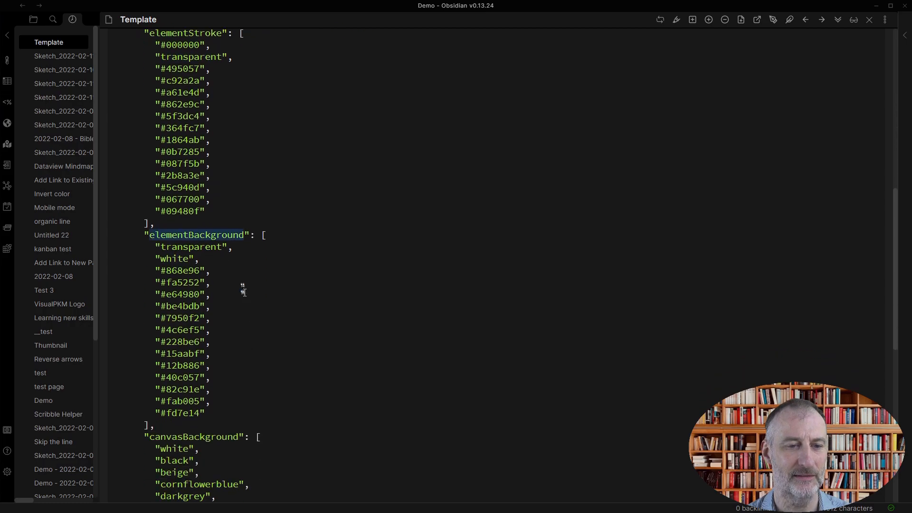
{"action": "scroll", "scroll_direction": "down", "scroll_amount": 3}
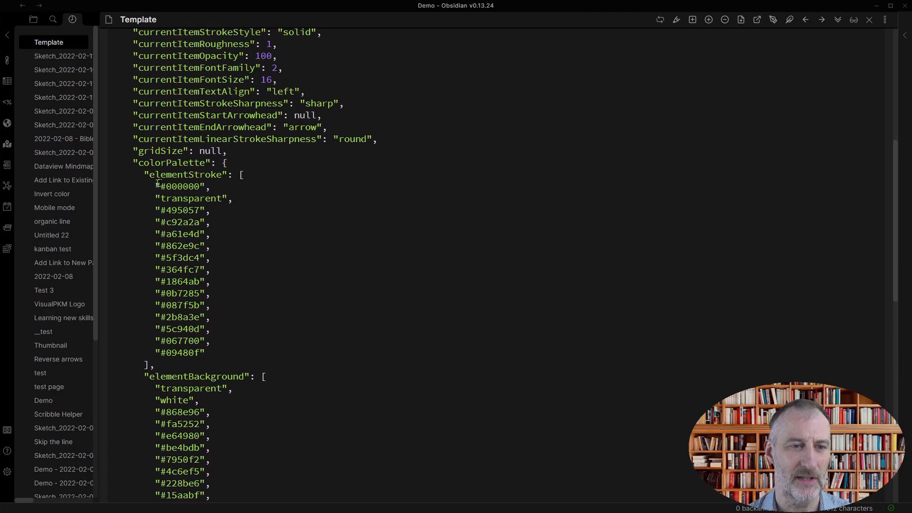
Step: Select all colour values in the elementStroke list and scroll onward
{"action": "left_click_drag", "start_coordinate": [157, 186], "coordinate": [205, 353]}
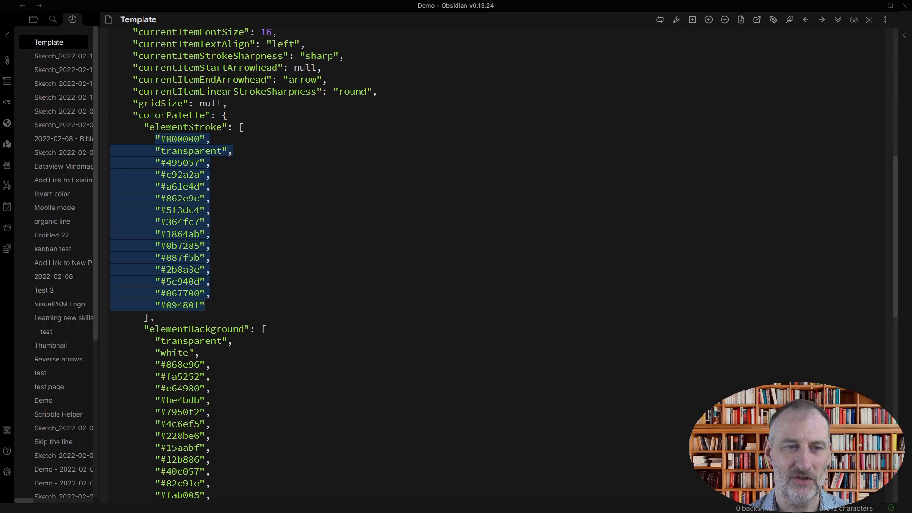
{"action": "scroll", "scroll_direction": "down", "scroll_amount": 3}
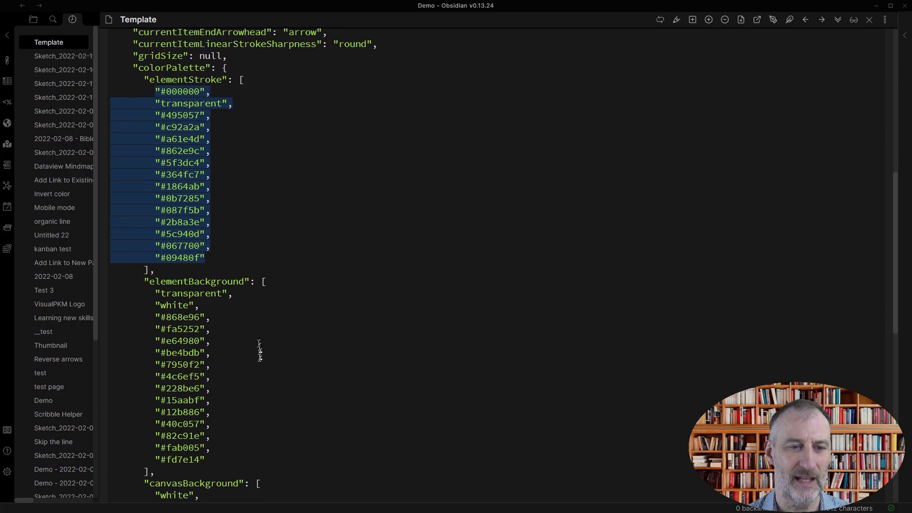
{"action": "scroll", "scroll_direction": "down", "scroll_amount": 3}
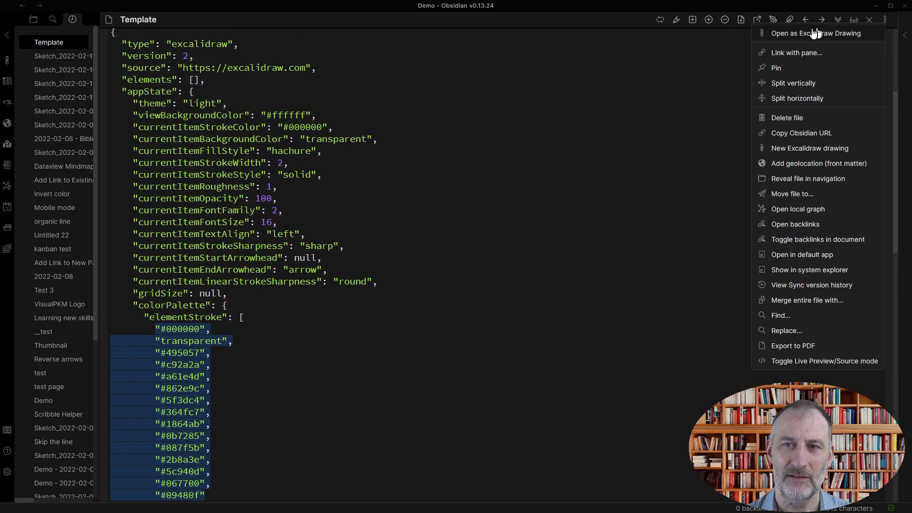
Step: Reopen Template as a drawing and compare its canvas swatches with Sketch_2022-02-11 22.15's
{"action": "left_click", "coordinate": [816, 34]}
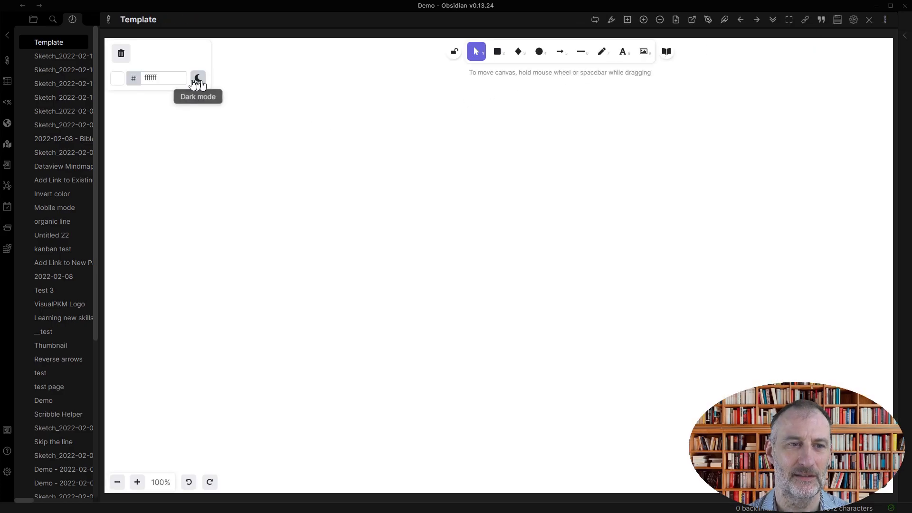
{"action": "left_click", "coordinate": [116, 77]}
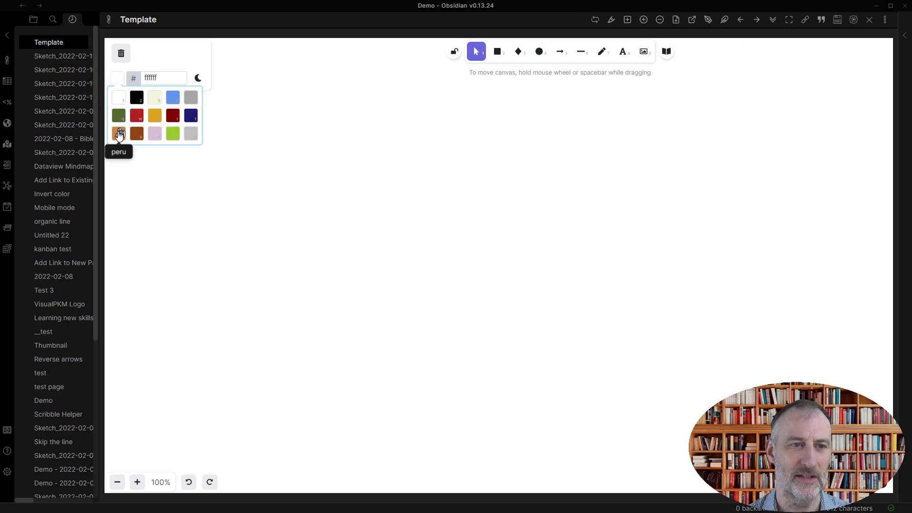
{"action": "mouse_move", "coordinate": [191, 114]}
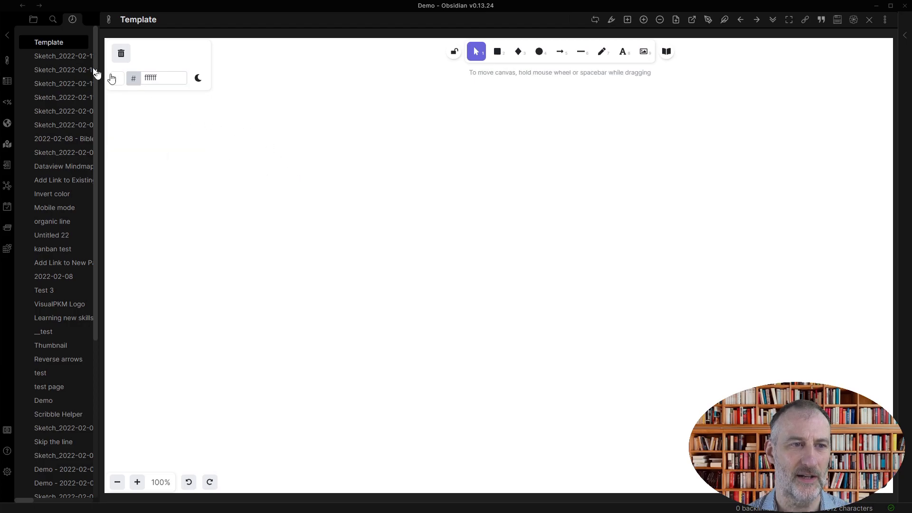
{"action": "left_click", "coordinate": [63, 83]}
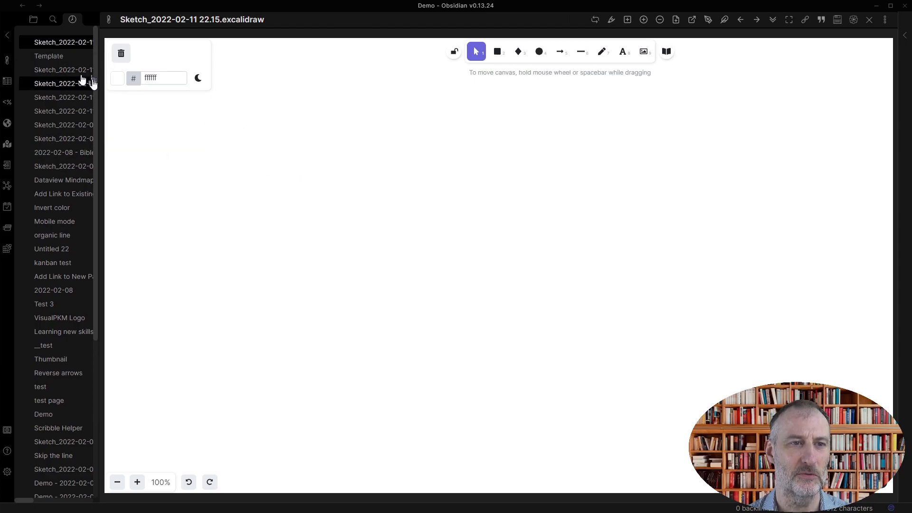
{"action": "left_click", "coordinate": [117, 78]}
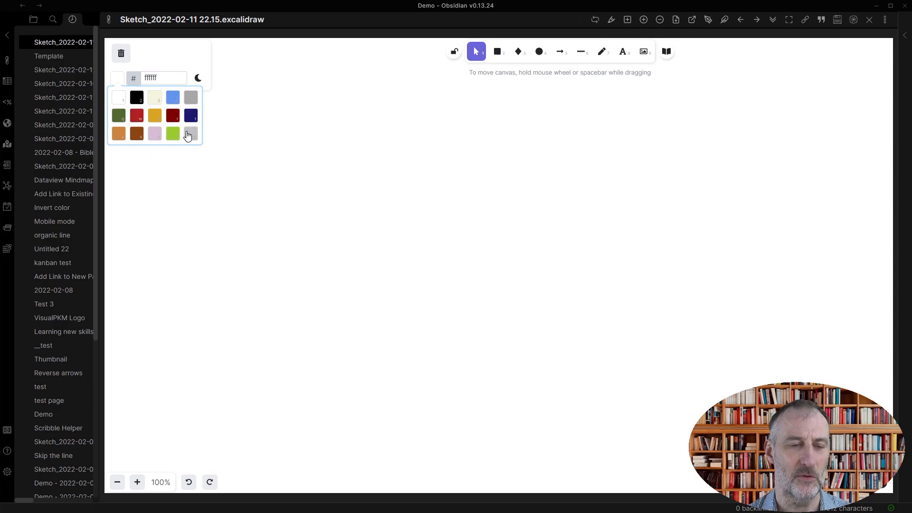
{"action": "mouse_move", "coordinate": [184, 138]}
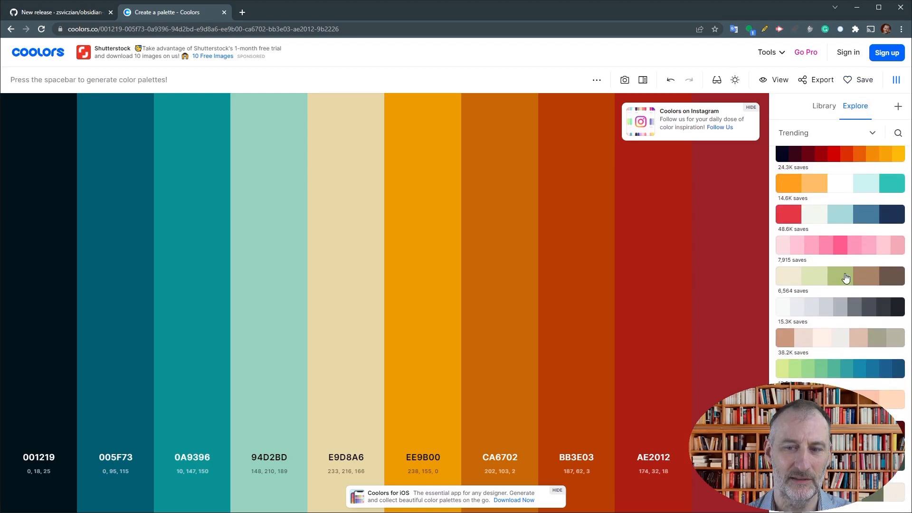
Step: Load the yellow-green to blue trending palette from Explore and open its Export options
{"action": "scroll", "scroll_direction": "down", "scroll_amount": 3}
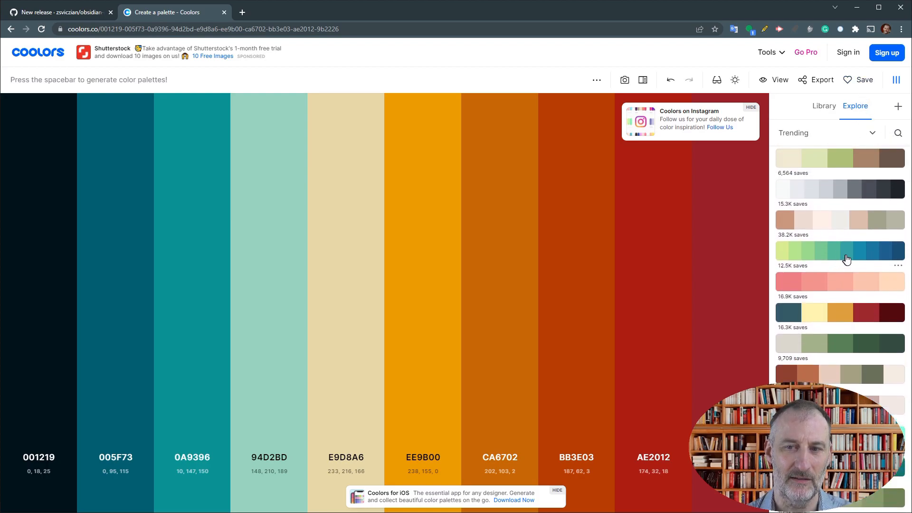
{"action": "key", "text": "space"}
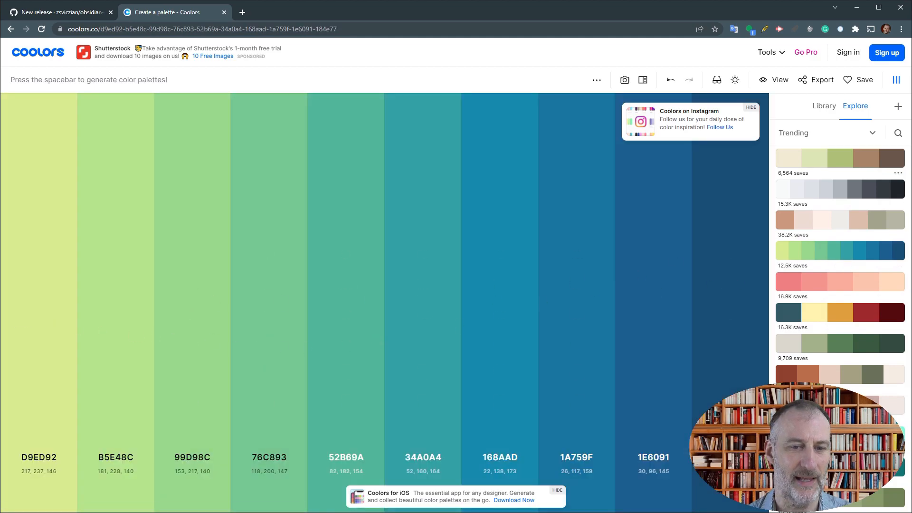
{"action": "left_click", "coordinate": [821, 80]}
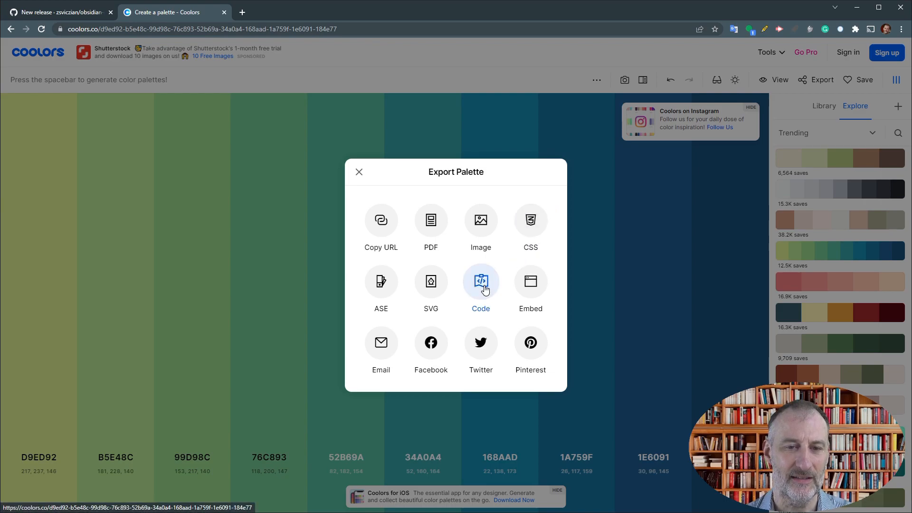
Step: View the green-to-blue palette's hex codes as CSV, hex, array and object, then close
{"action": "left_click", "coordinate": [481, 282]}
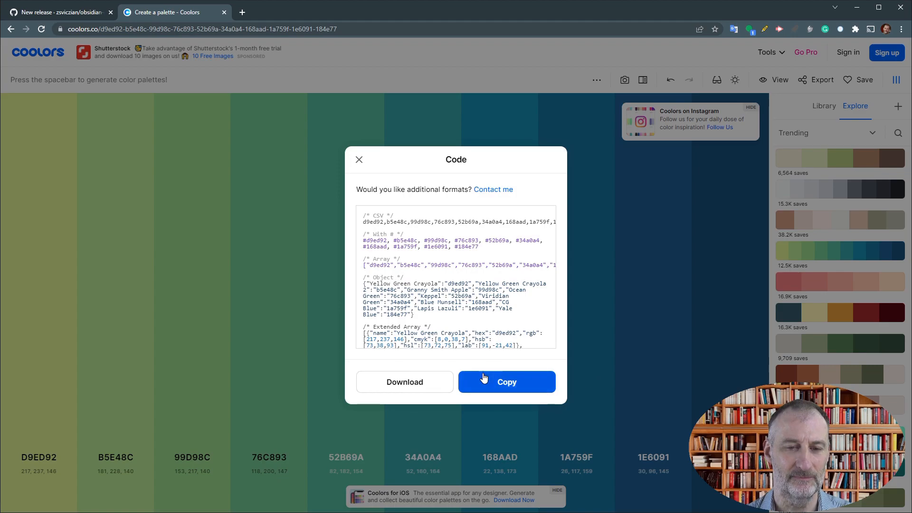
{"action": "mouse_move", "coordinate": [376, 269]}
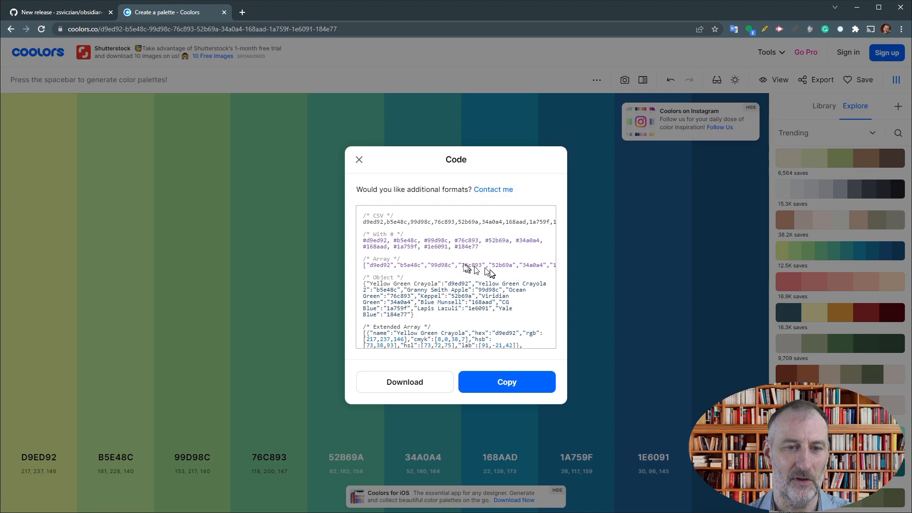
{"action": "mouse_move", "coordinate": [370, 267]}
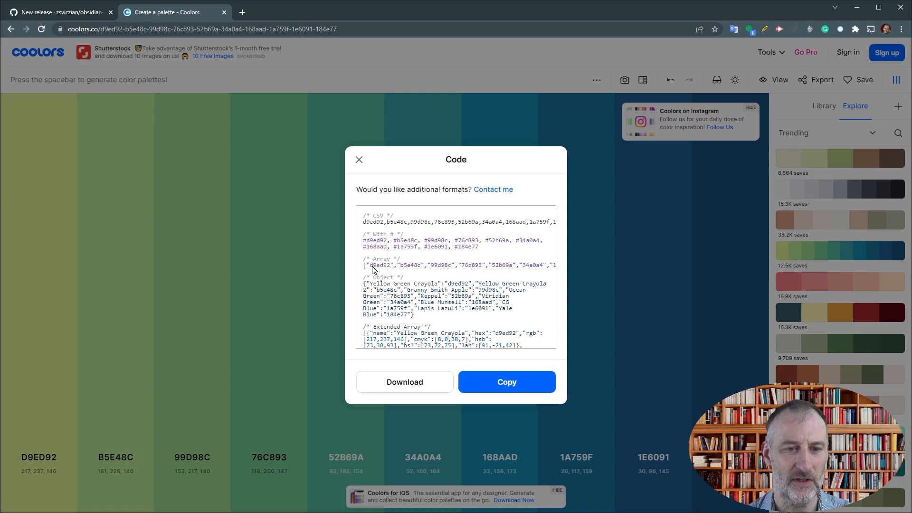
{"action": "mouse_move", "coordinate": [502, 269]}
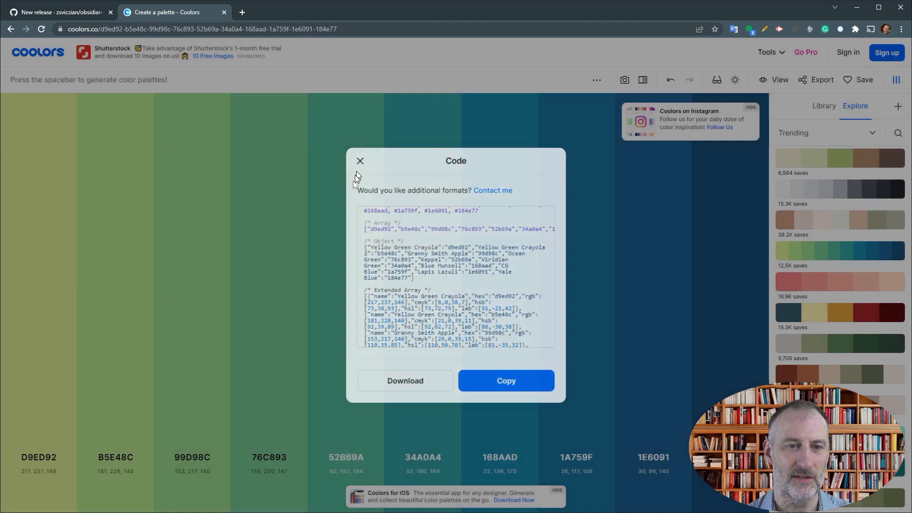
{"action": "left_click", "coordinate": [360, 161]}
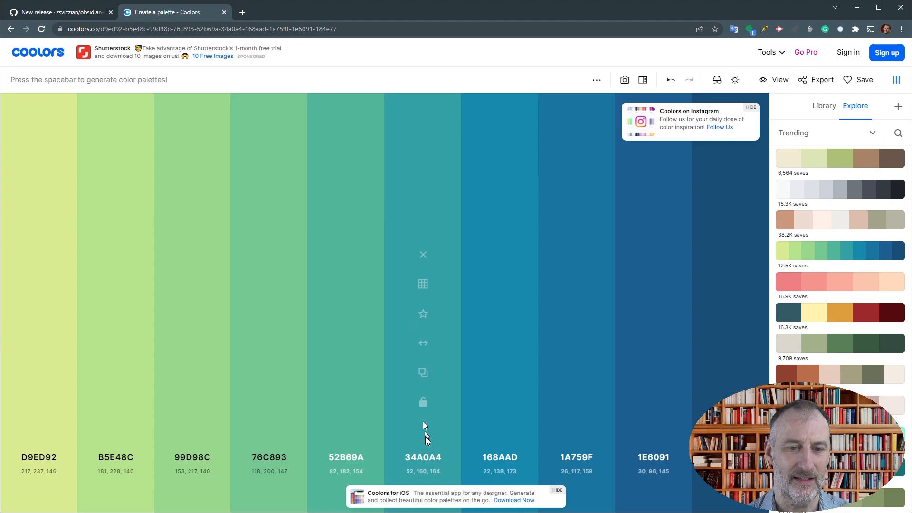
{"action": "mouse_move", "coordinate": [400, 431]}
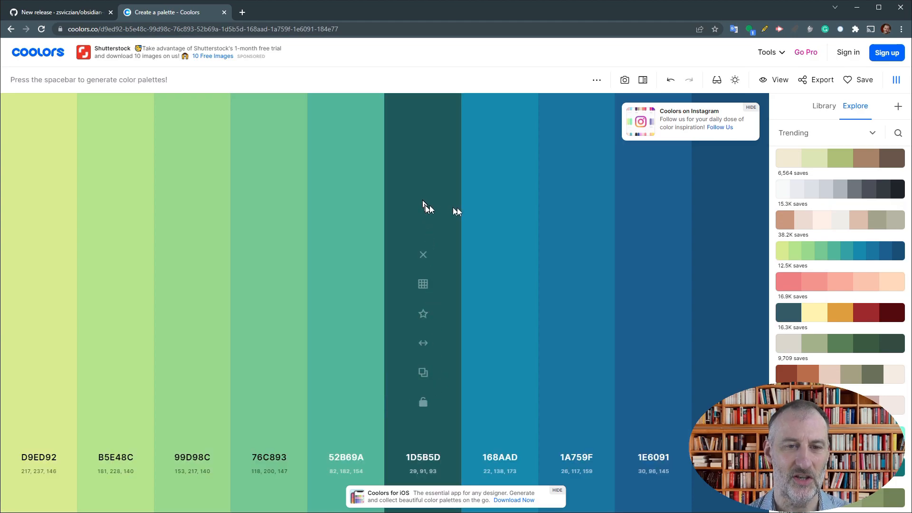
{"action": "mouse_move", "coordinate": [466, 215]}
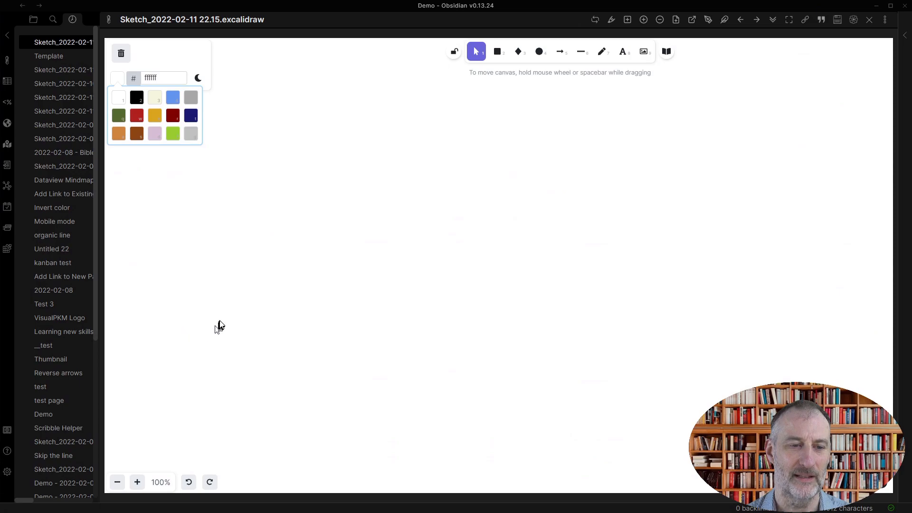
{"action": "mouse_move", "coordinate": [220, 324]}
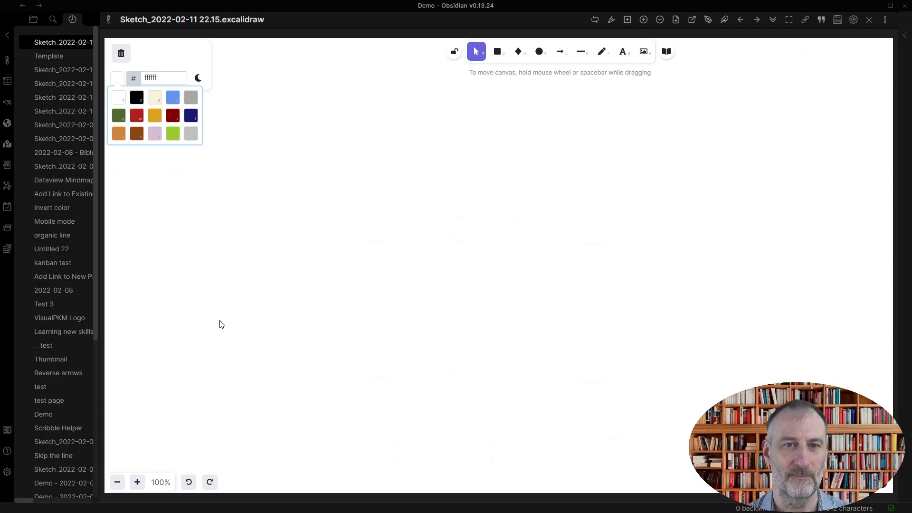